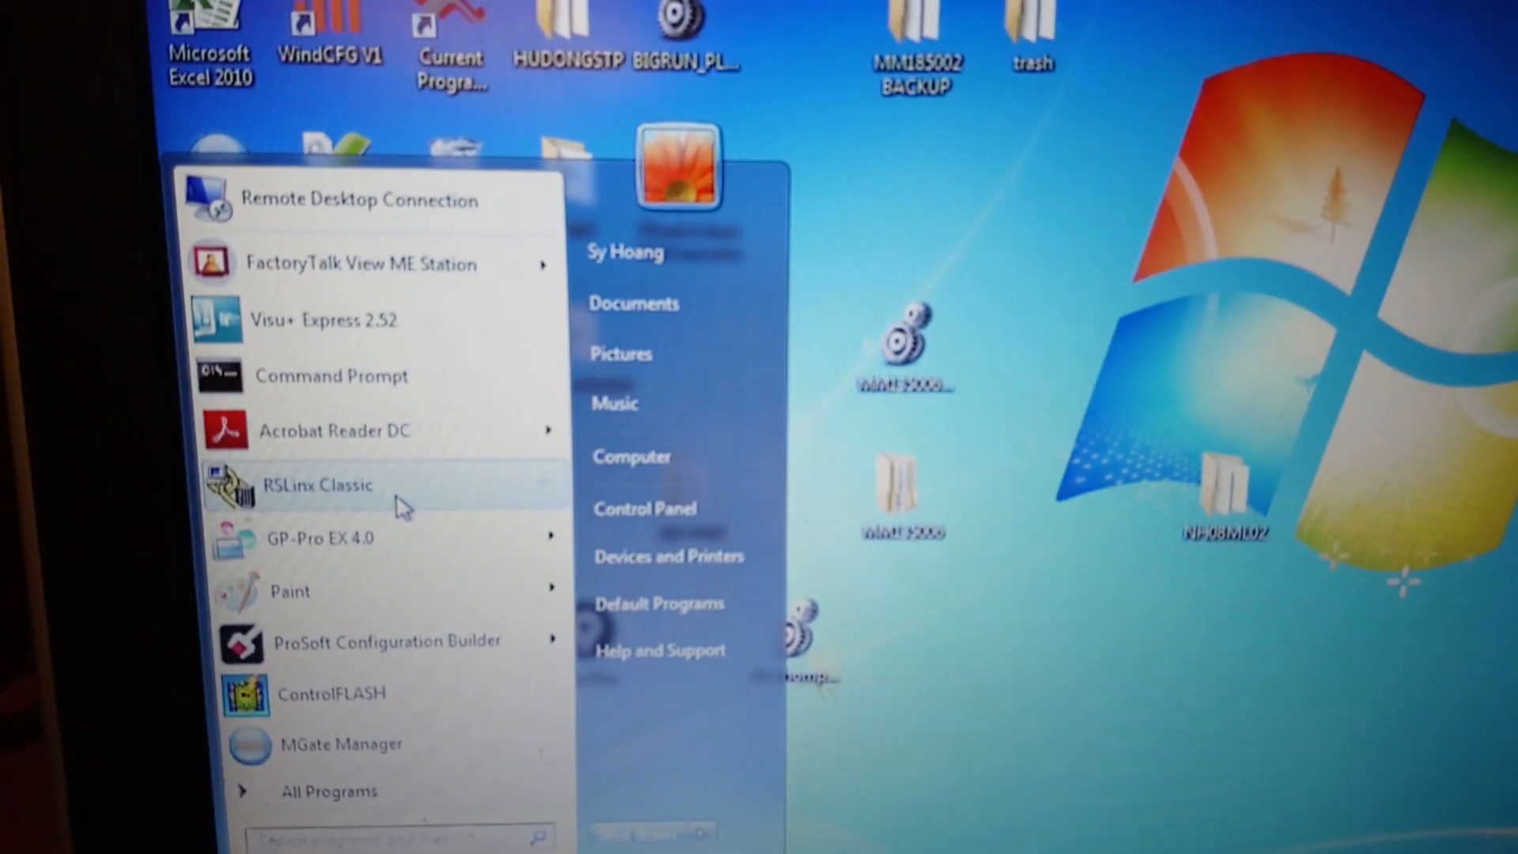
Step: Launch RSLinx Classic from the Start menu and bring up the Communications menu
click(318, 484)
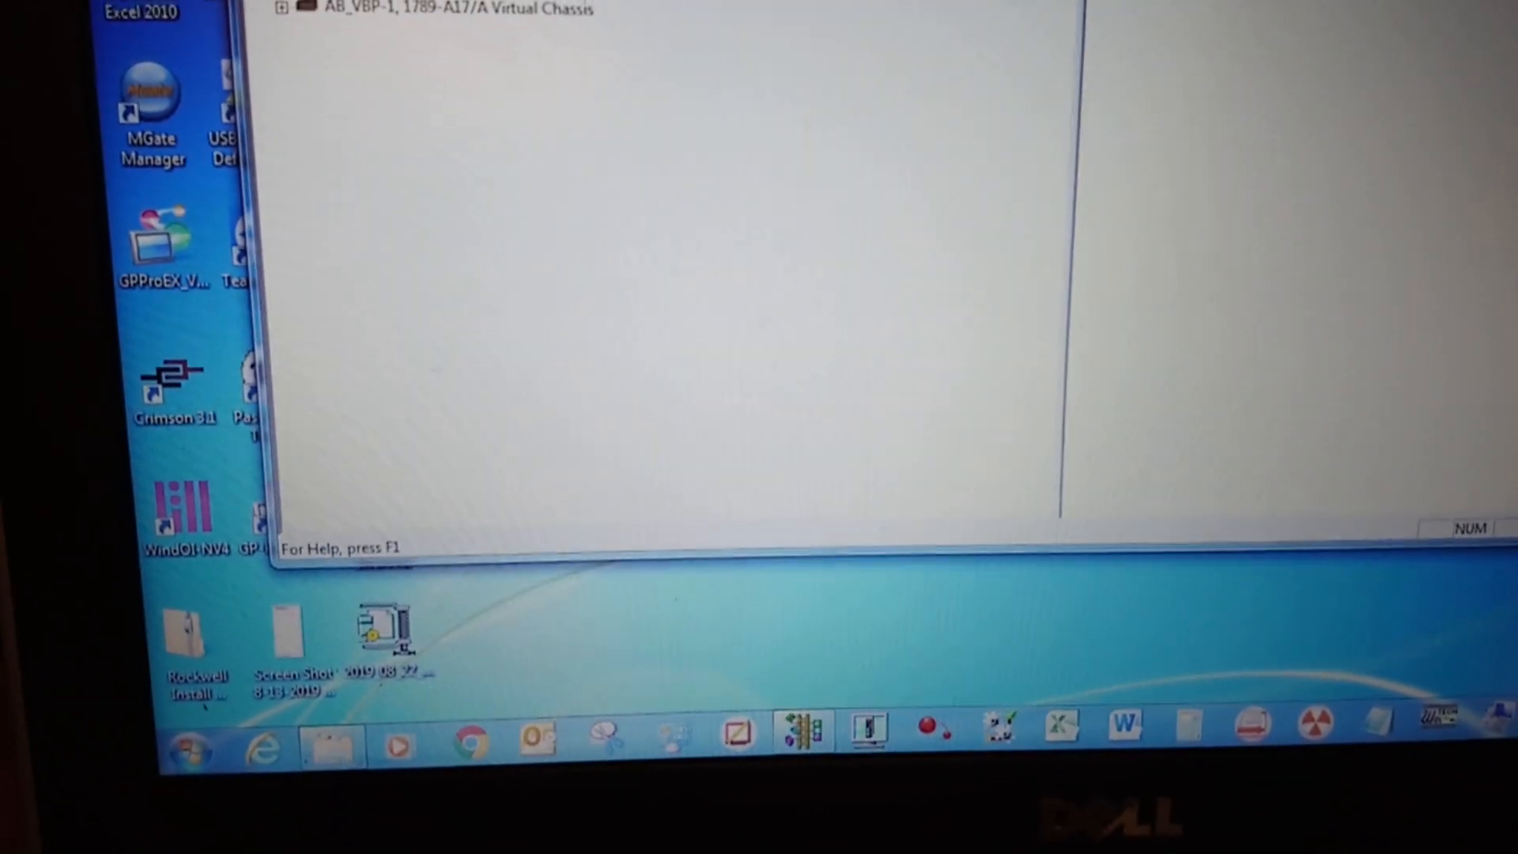
click(408, 193)
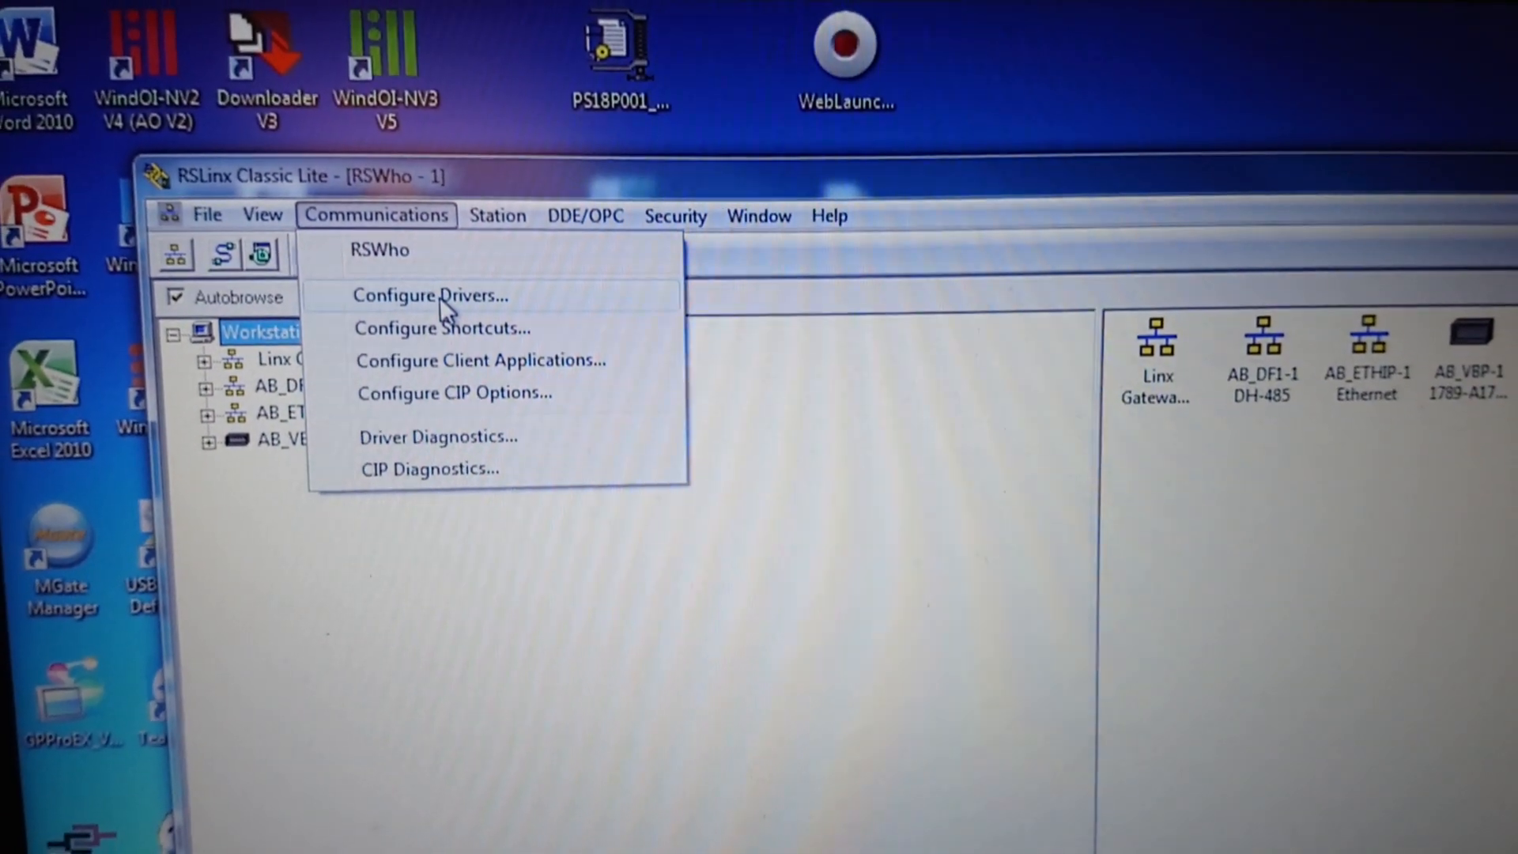
Step: In Configure Drivers, add a DH485 UIC devices driver and accept the name AB_UIC-1
click(428, 296)
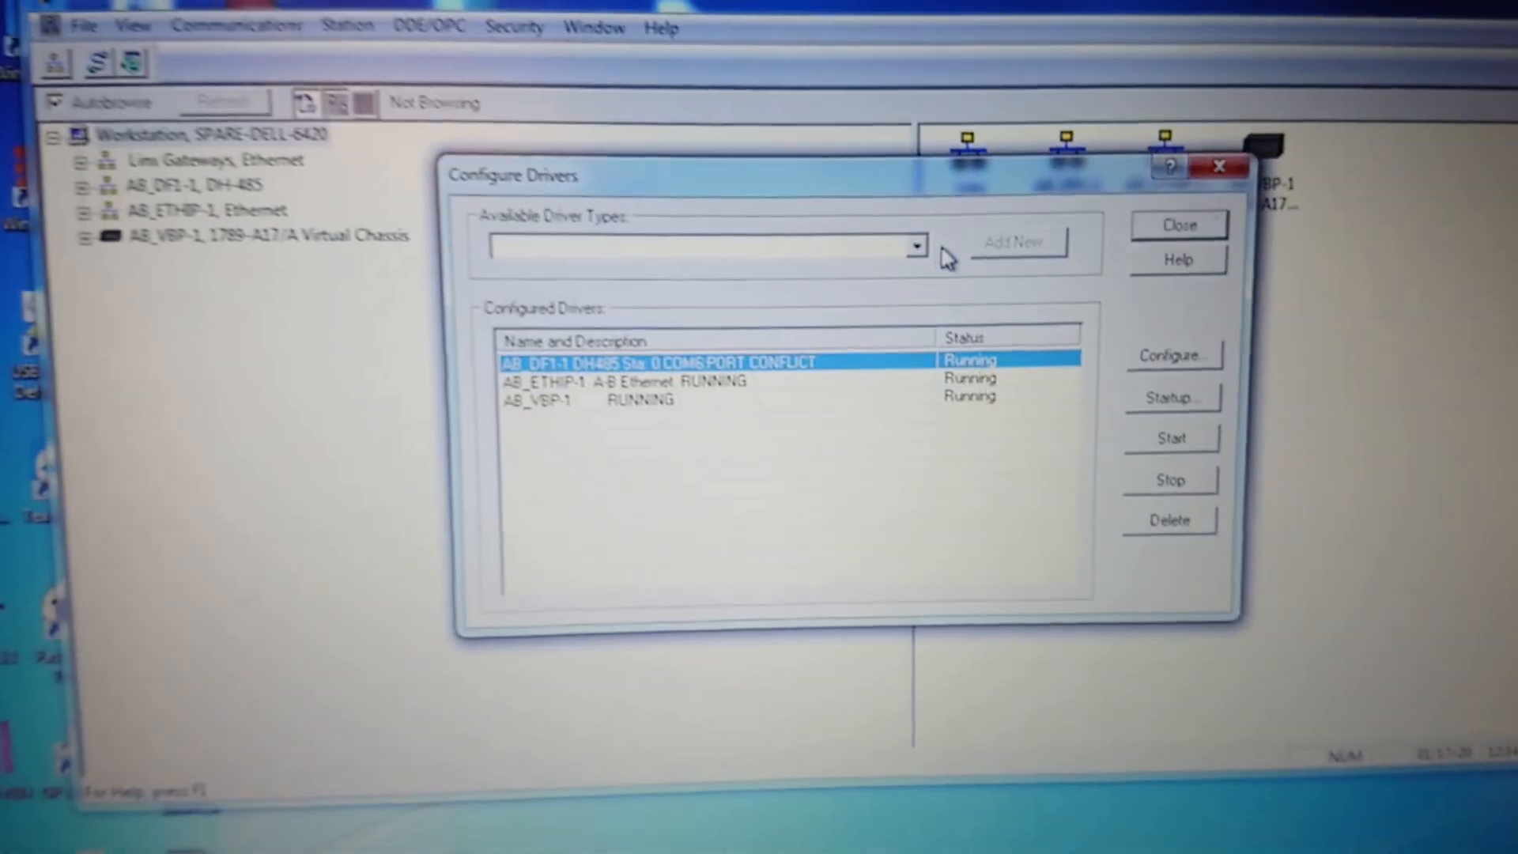
click(916, 245)
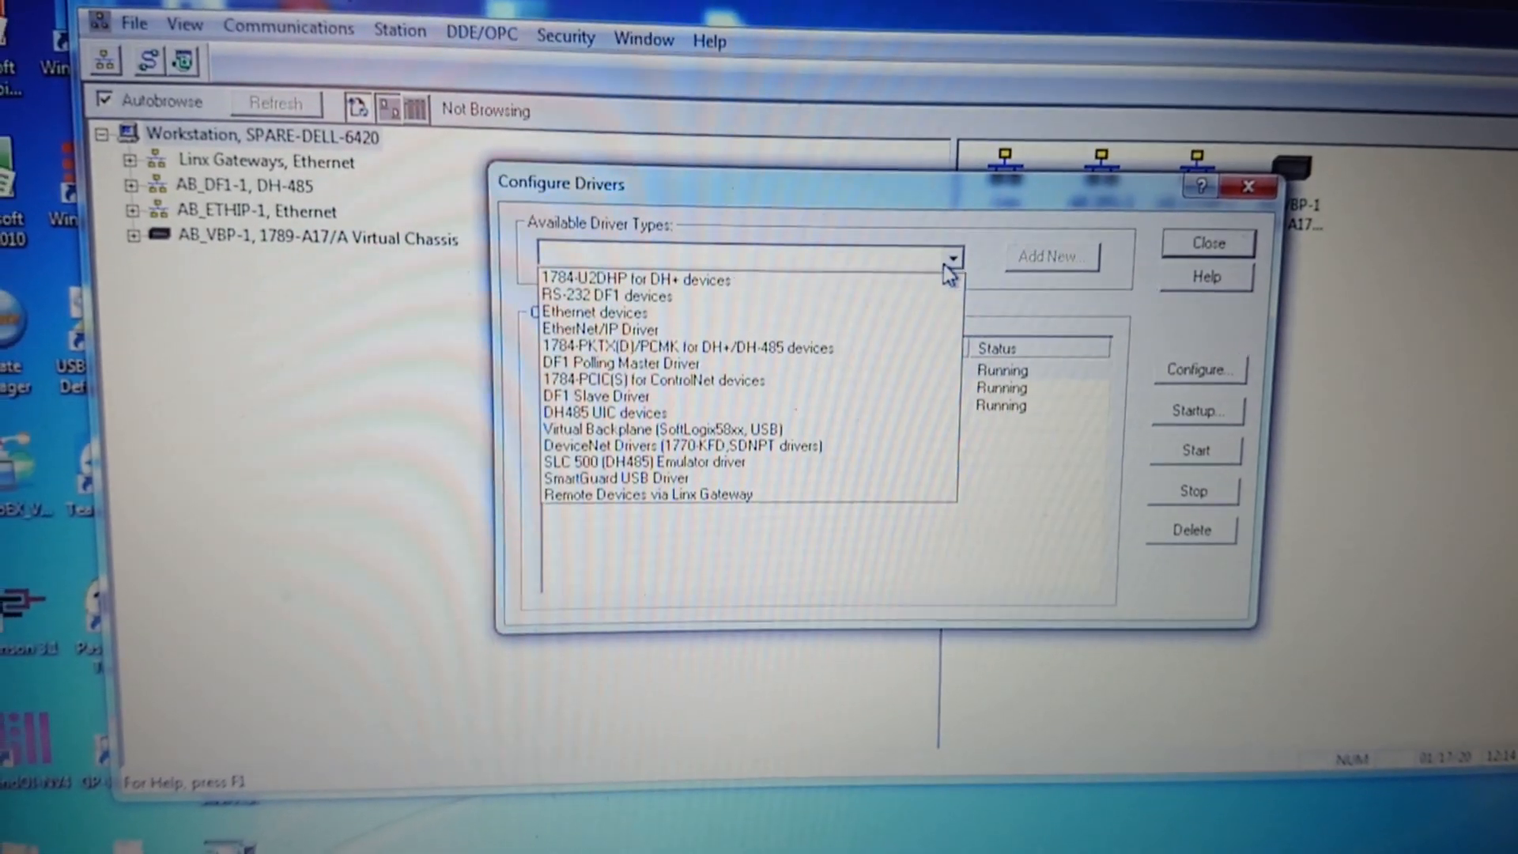
click(667, 441)
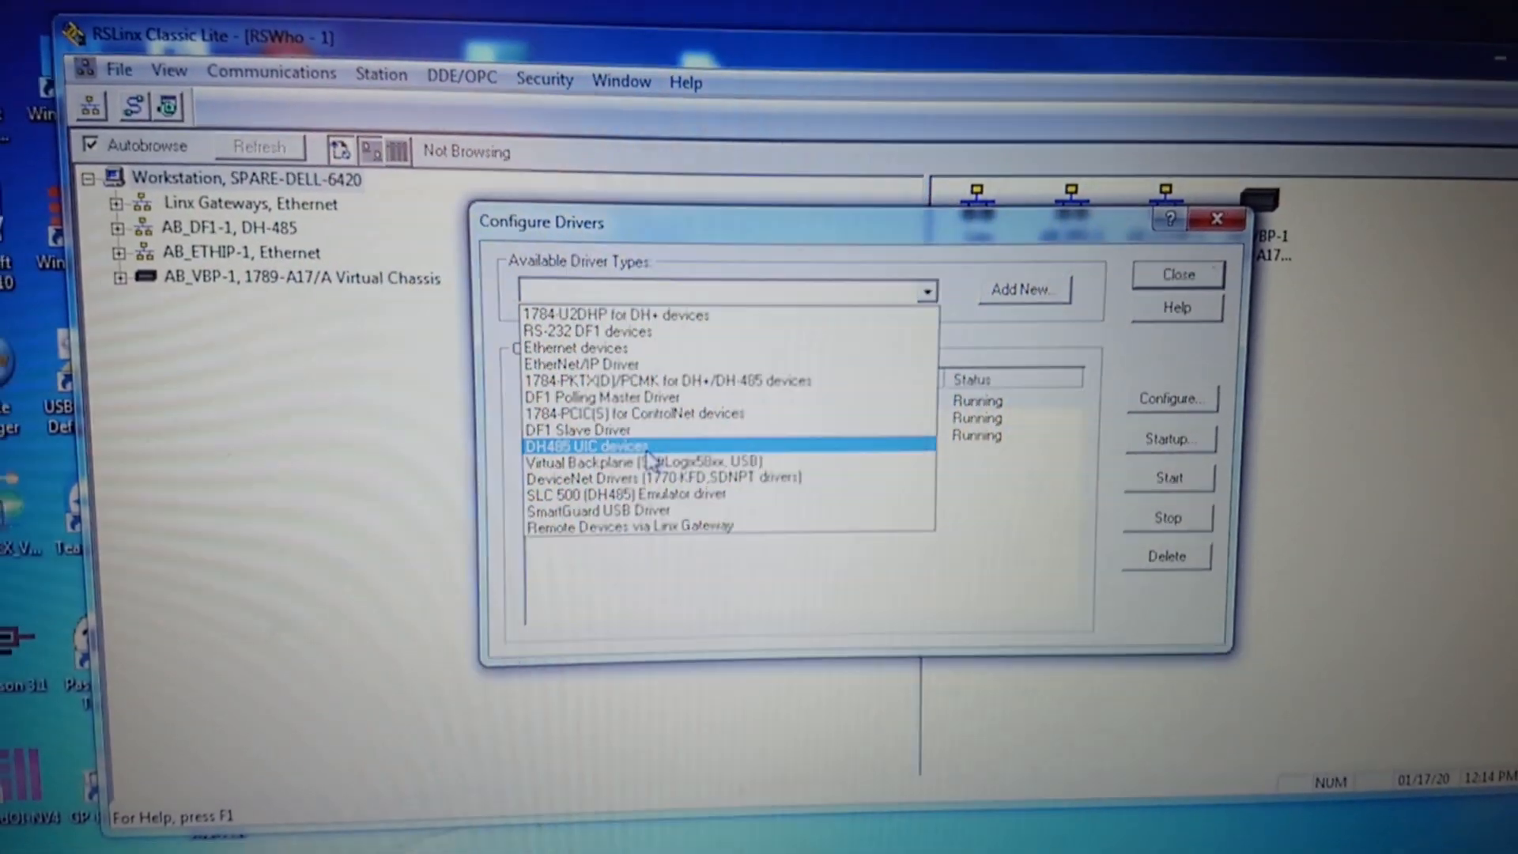
click(585, 446)
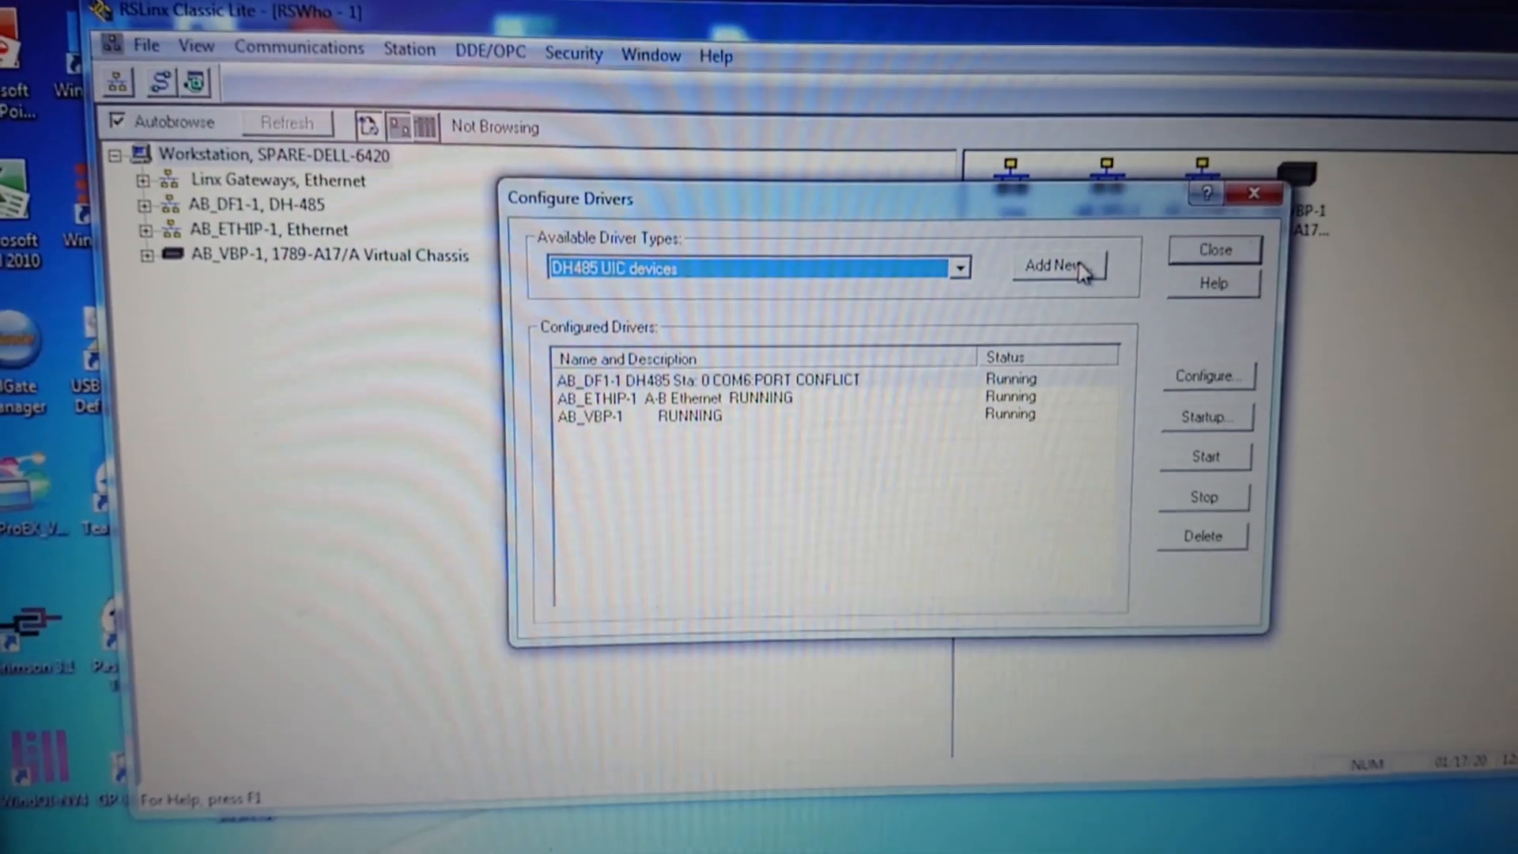
click(1055, 266)
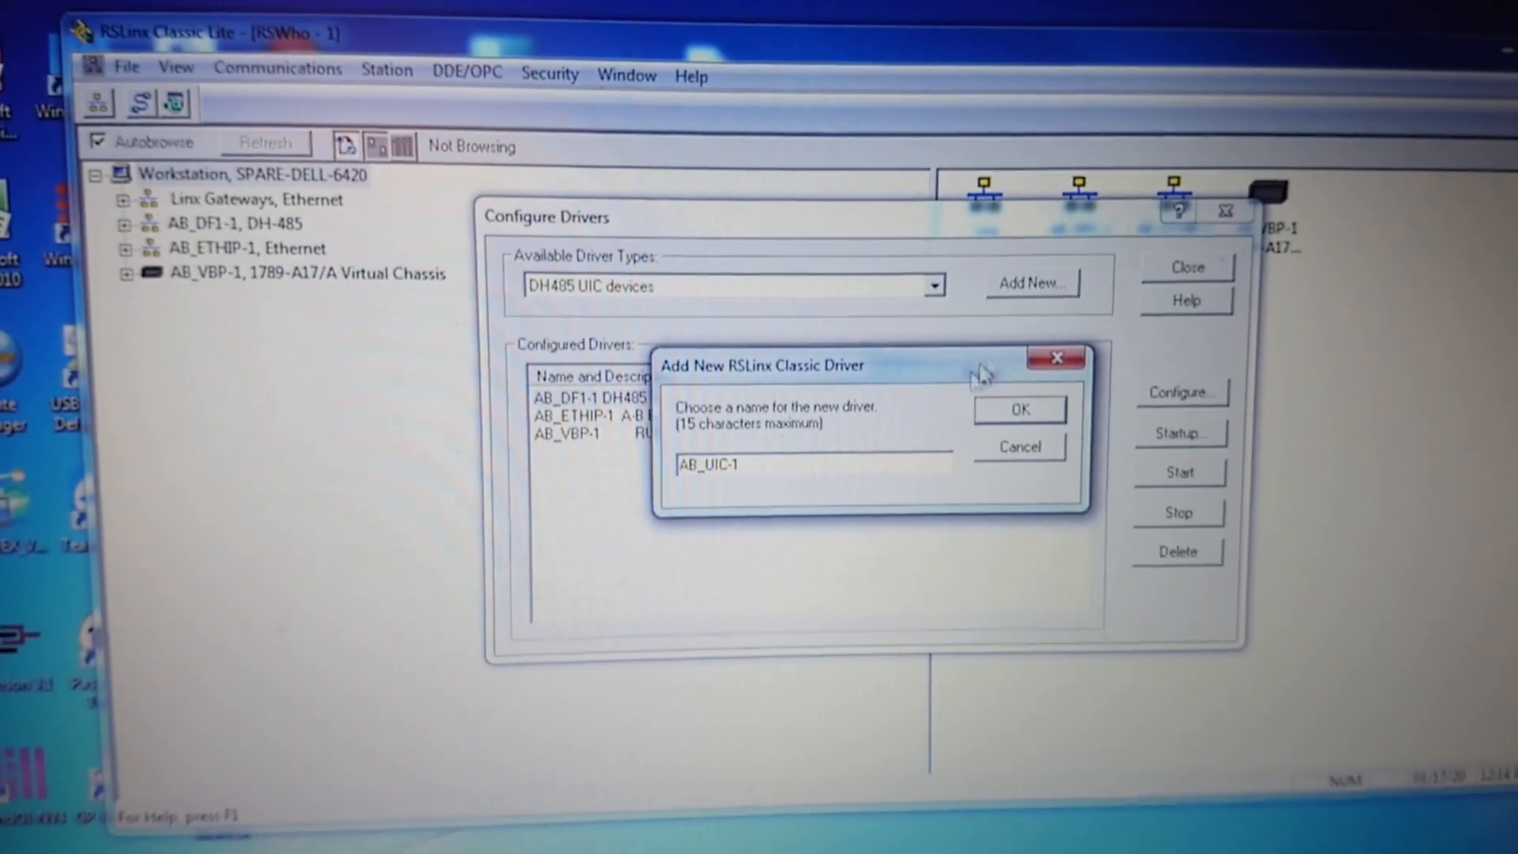
click(1019, 410)
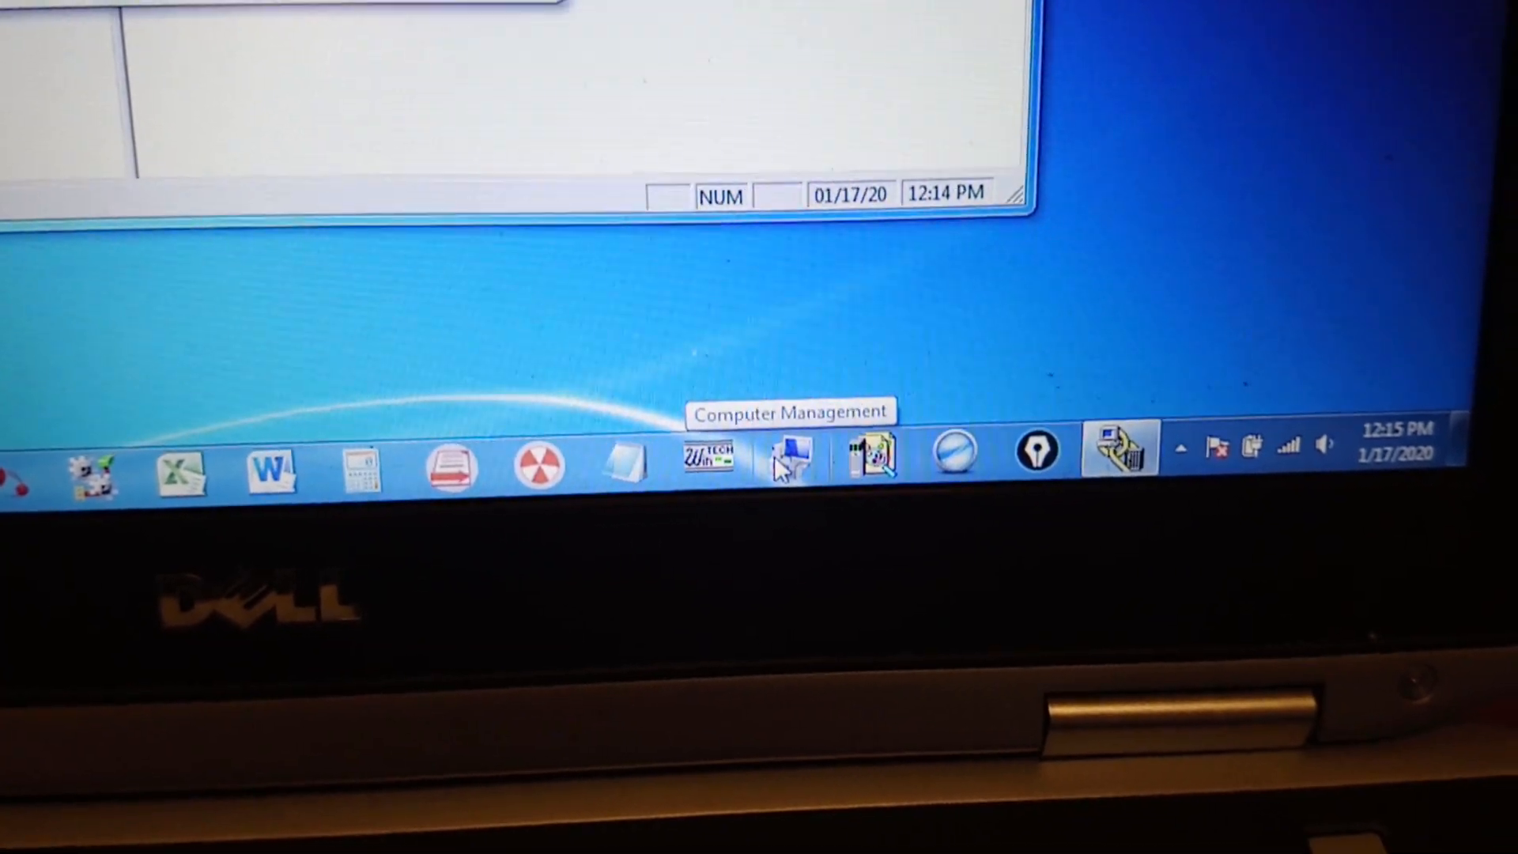
Step: In Computer Management's Device Manager, expand Ports (COM & LPT) to find the UIC's COM port
click(789, 451)
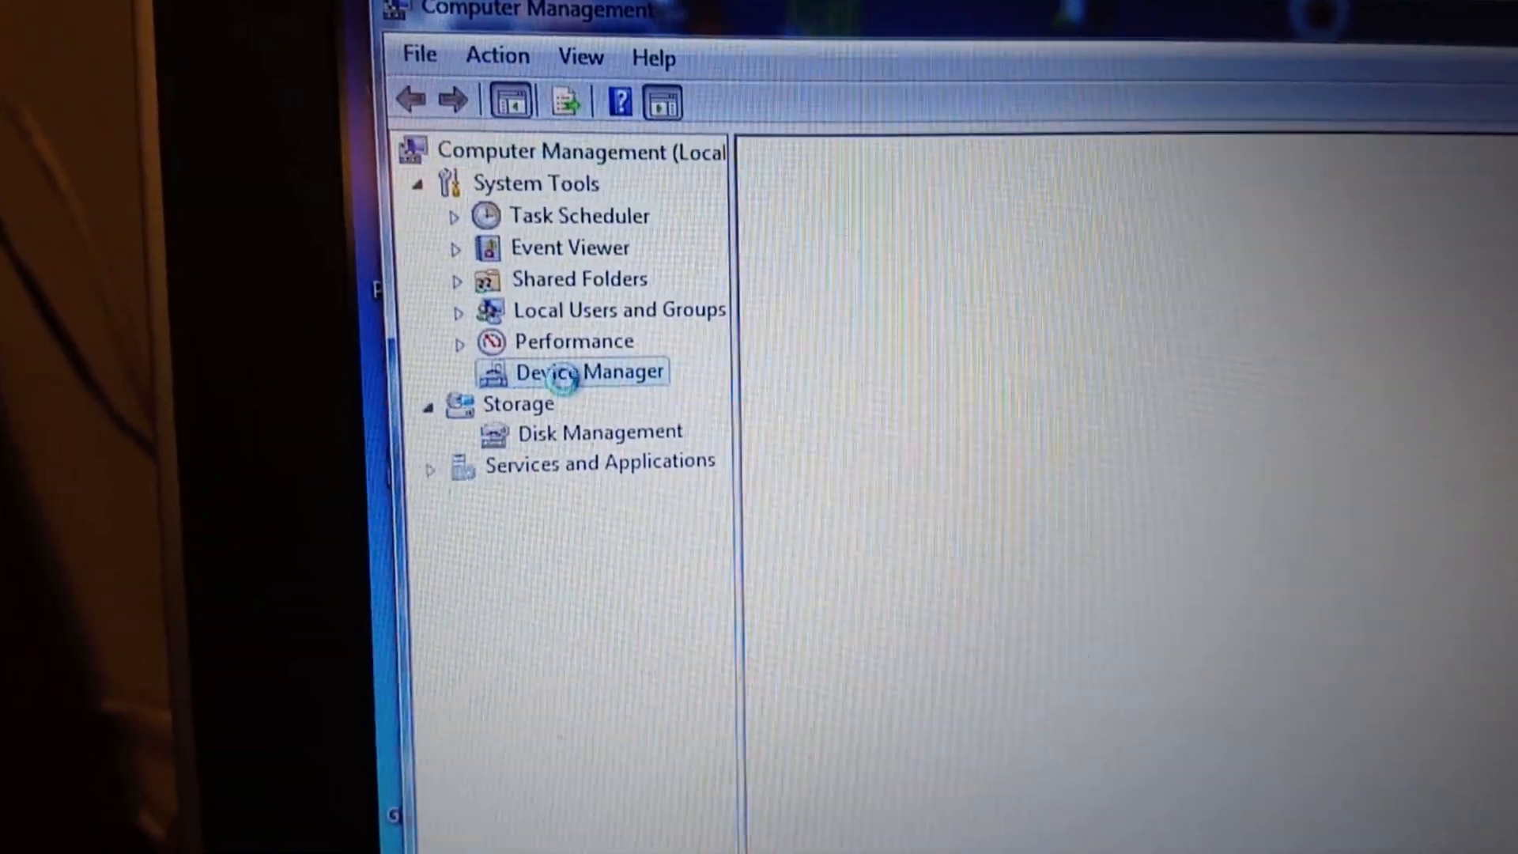
click(585, 370)
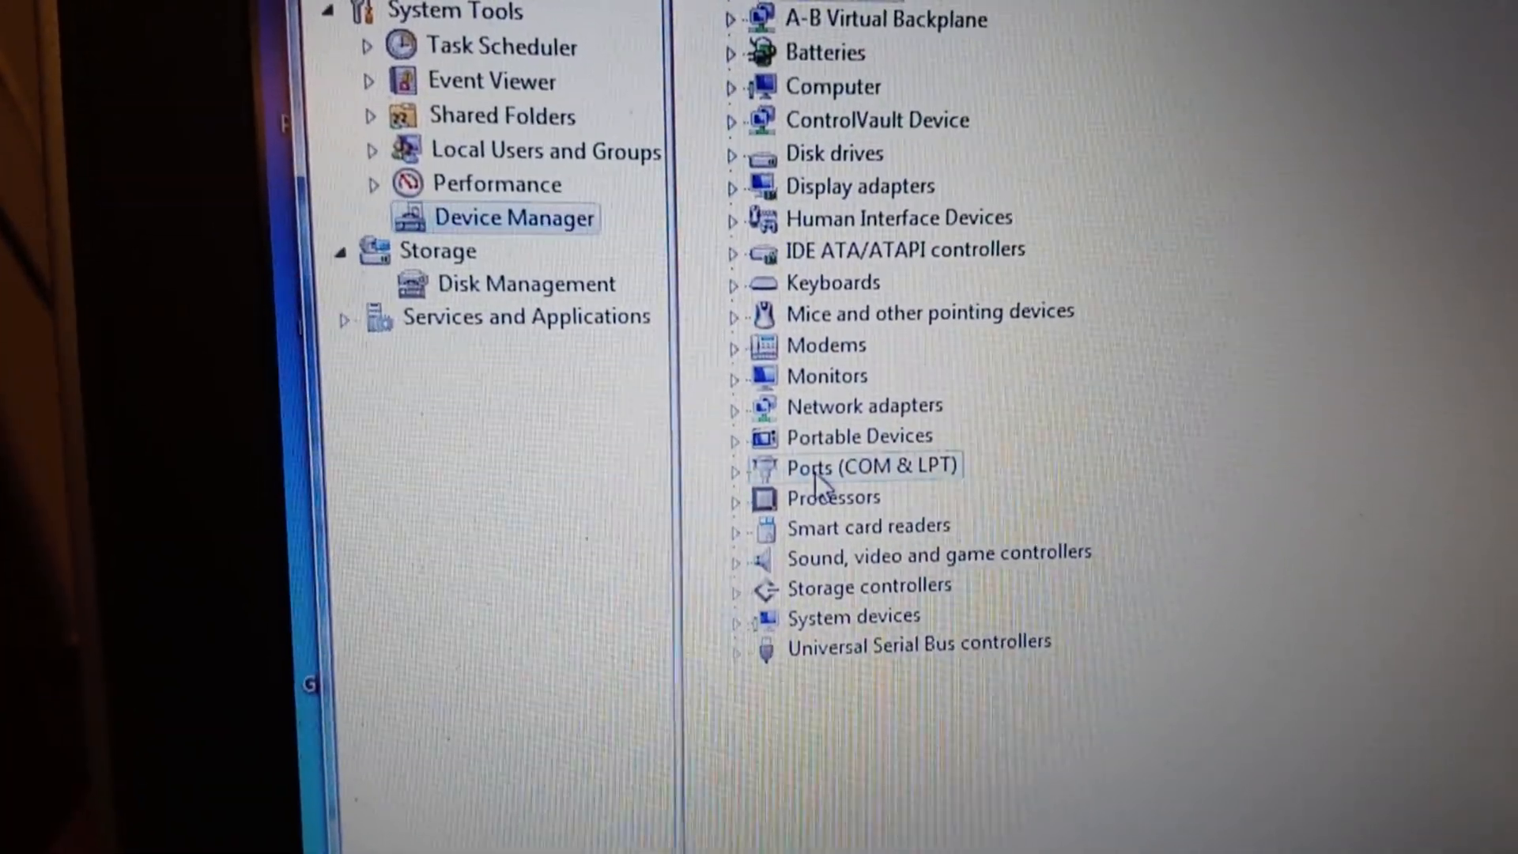
click(739, 465)
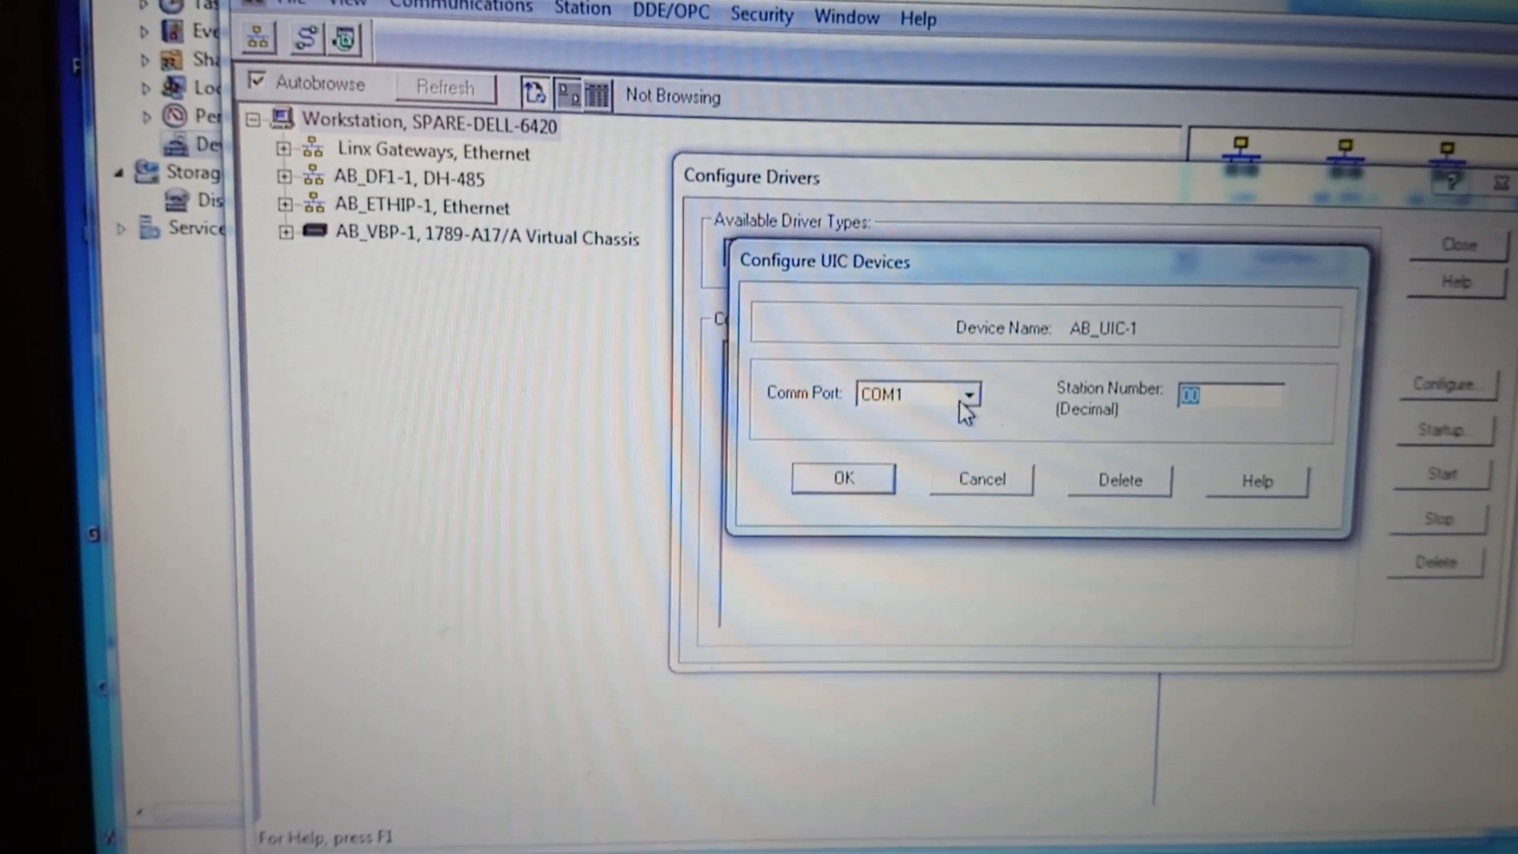
Step: Set the AB_UIC-1 driver to COM14, confirm it, and expand its DH-485 network in RSWho
click(968, 393)
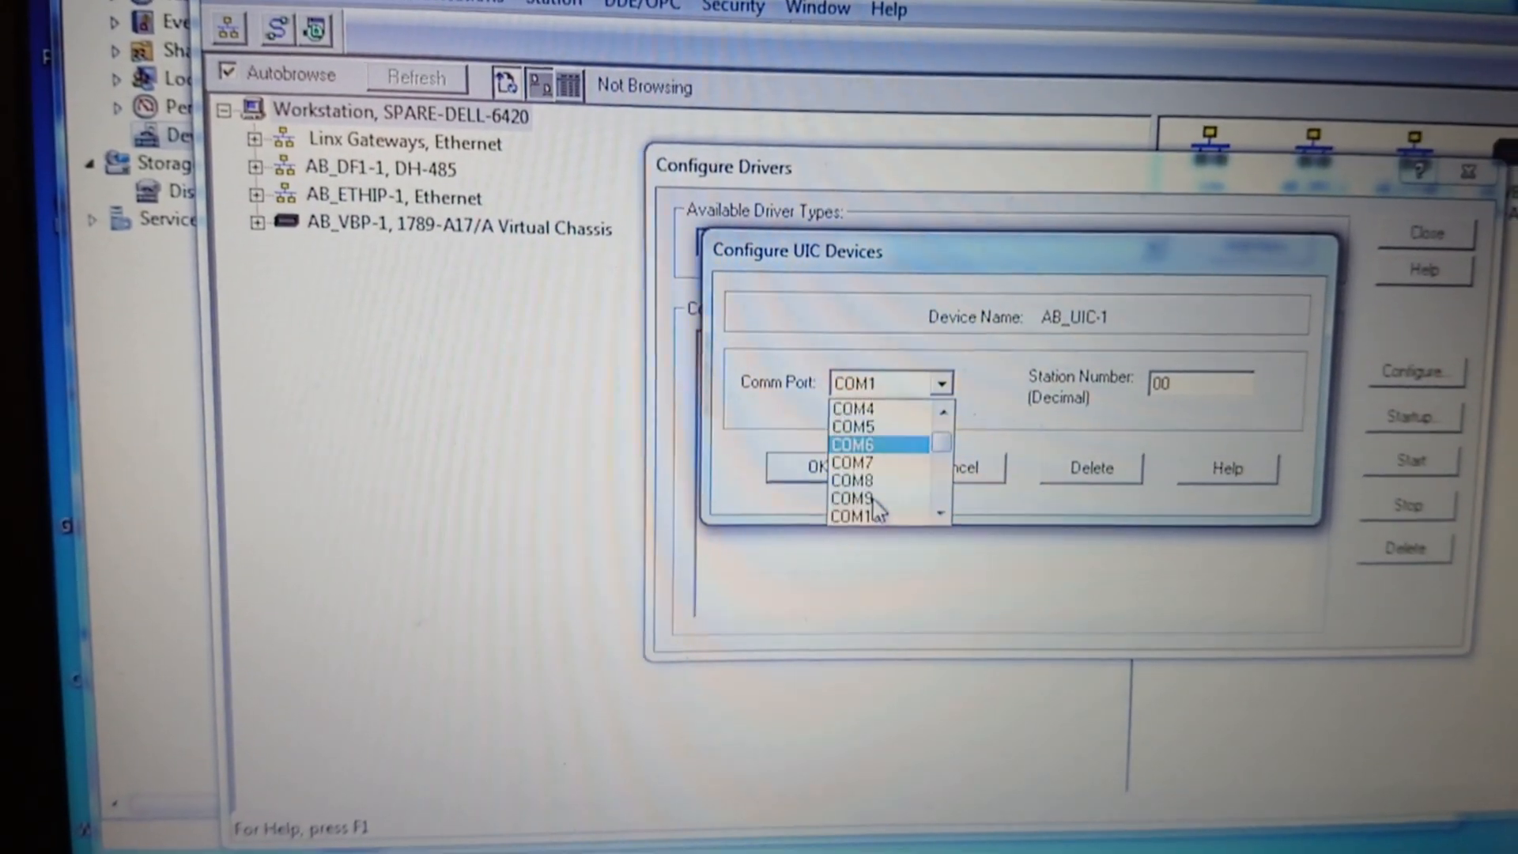
click(859, 515)
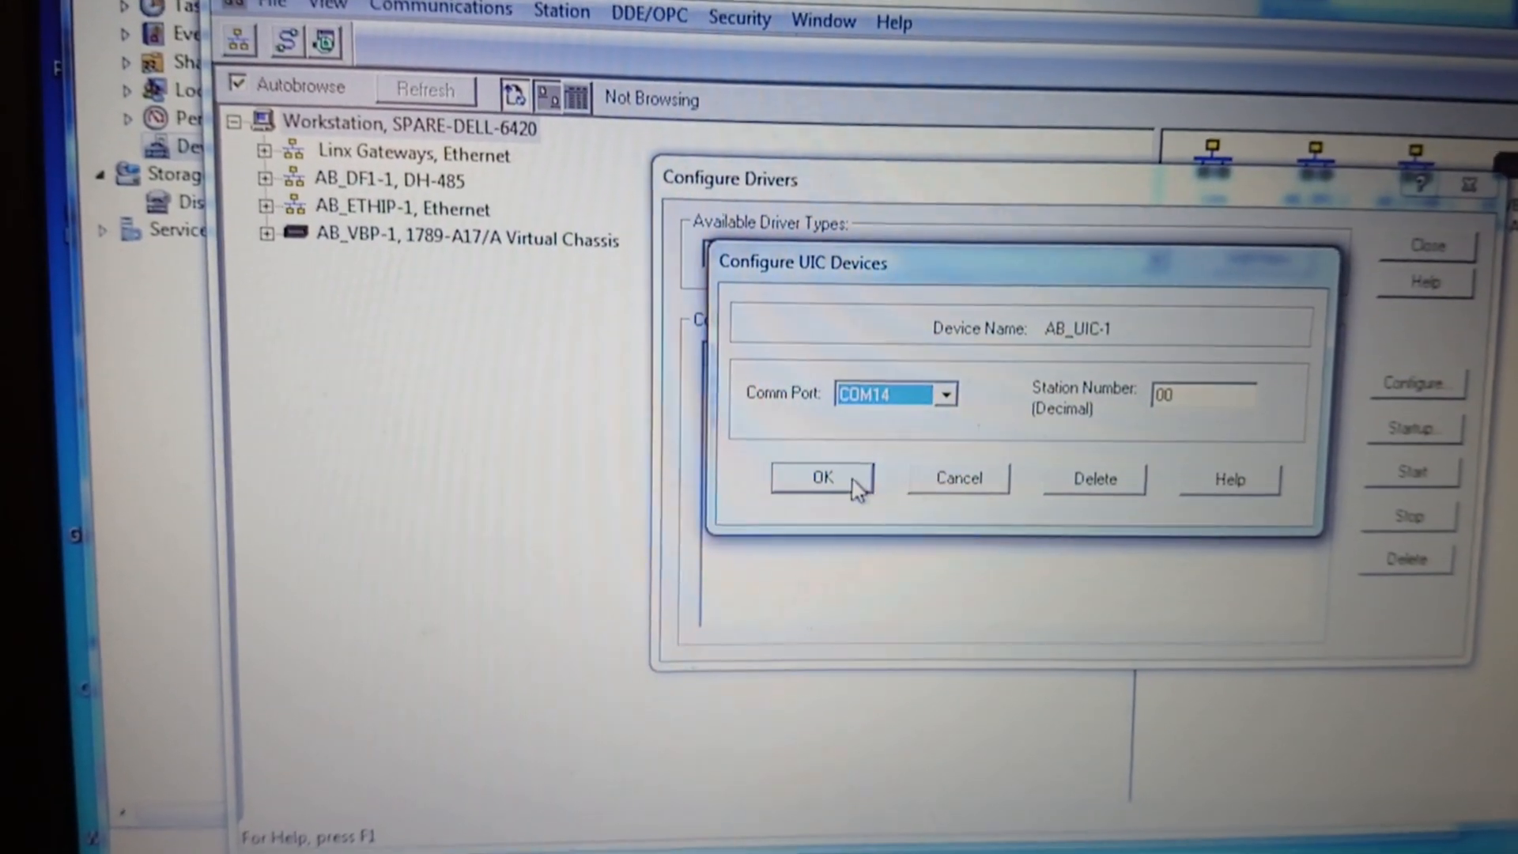
click(822, 478)
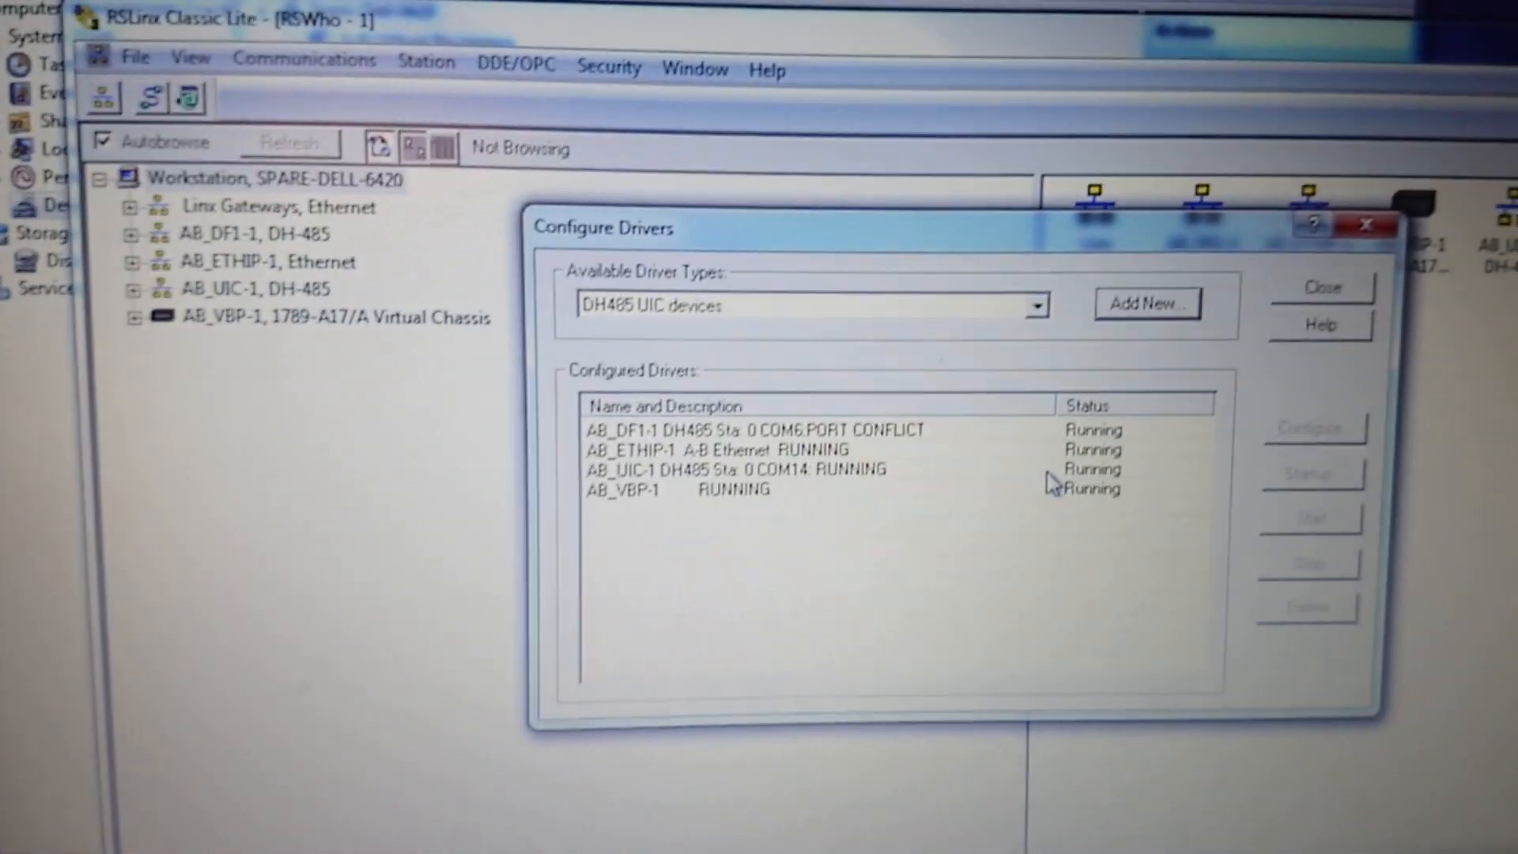
click(1317, 287)
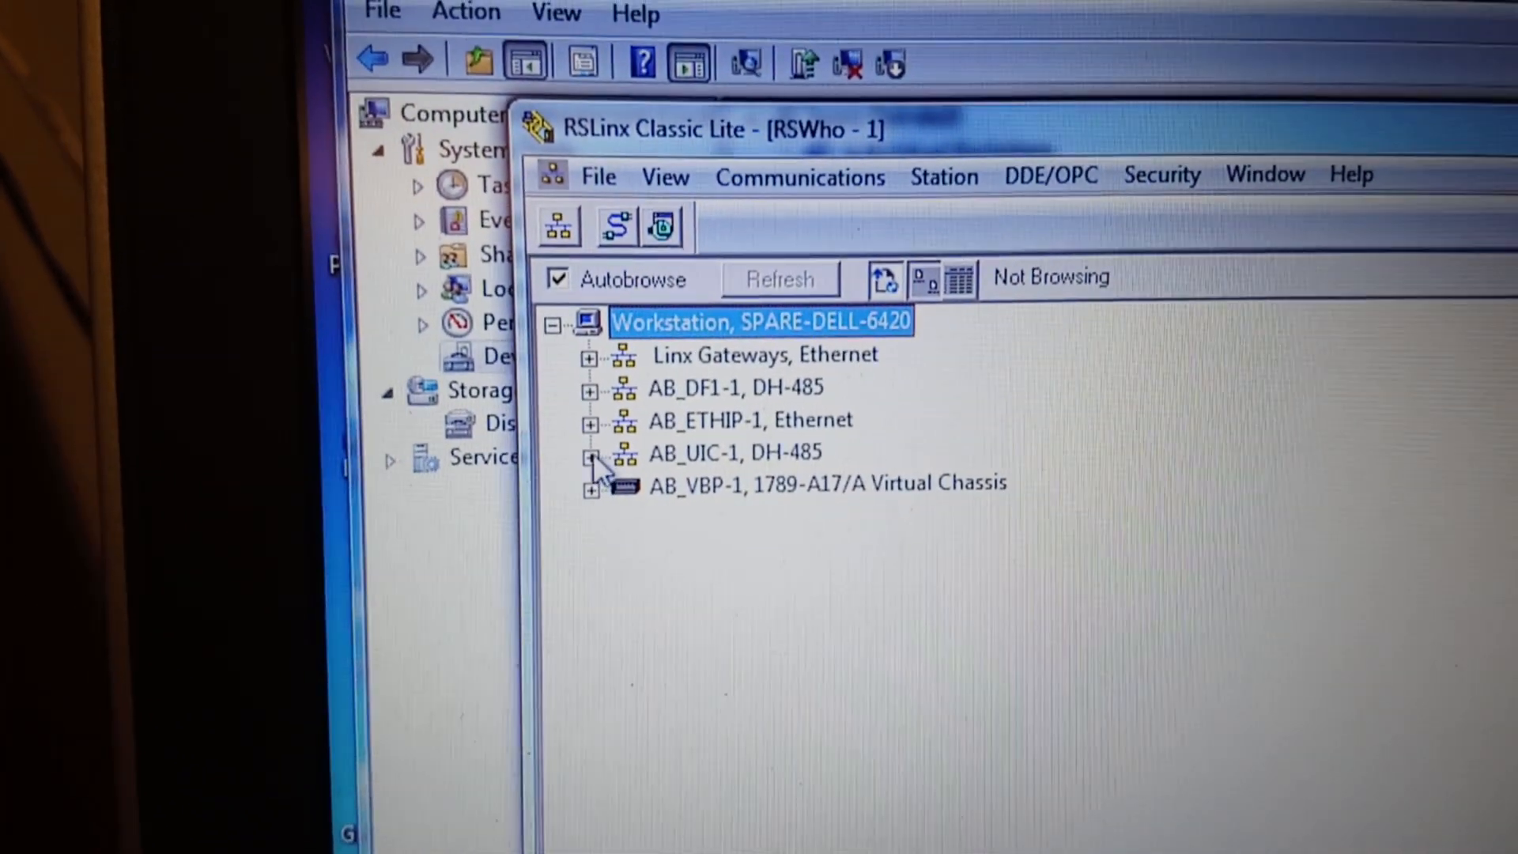
click(593, 454)
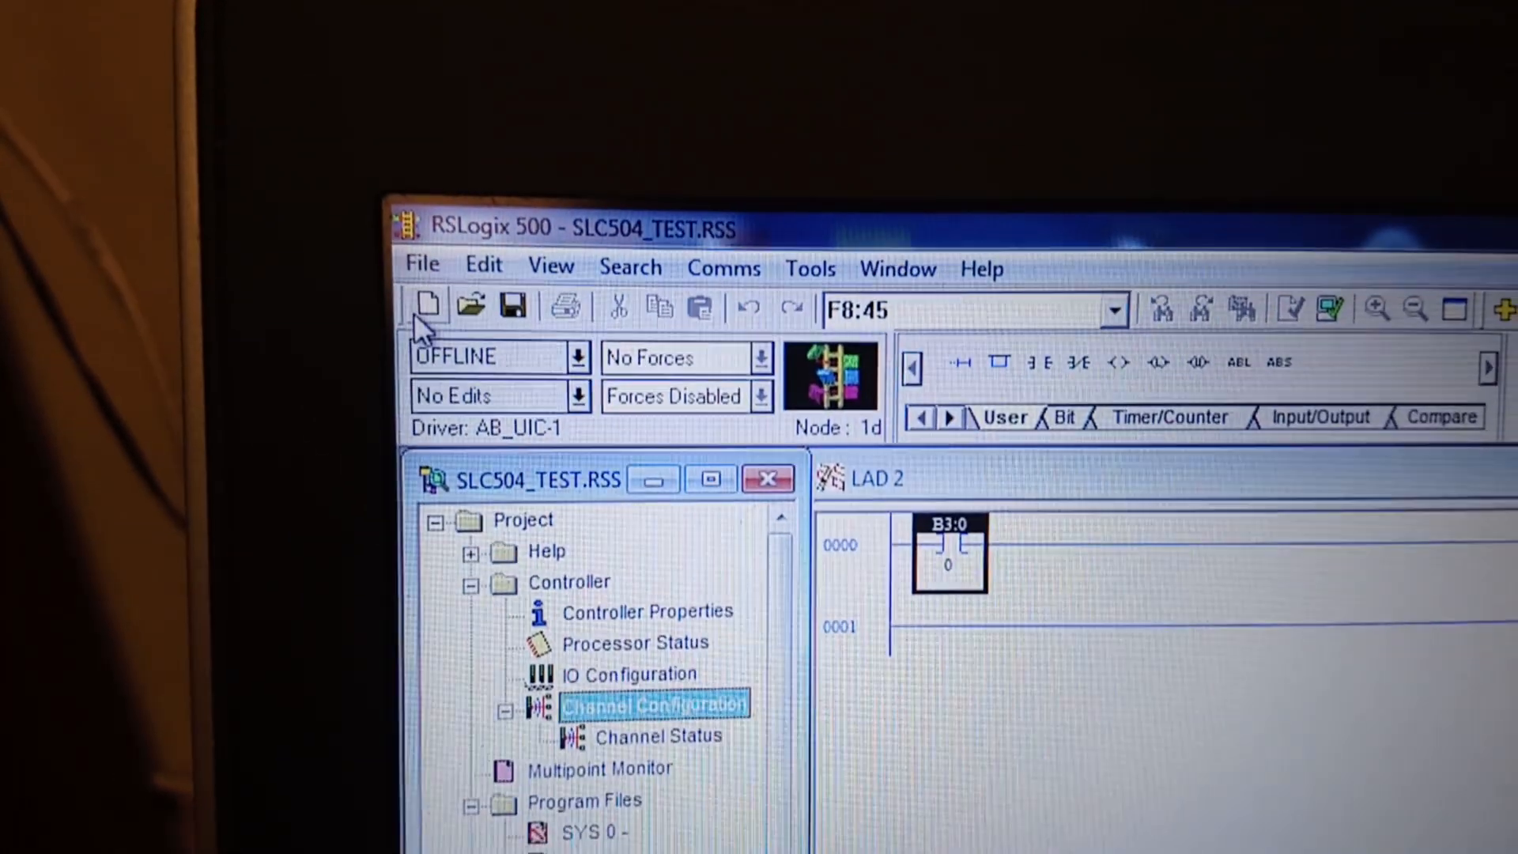
Step: From Who Active, select the SLC 5/04 under AB_UIC-1 and start downloading SLC504_TEST
click(711, 268)
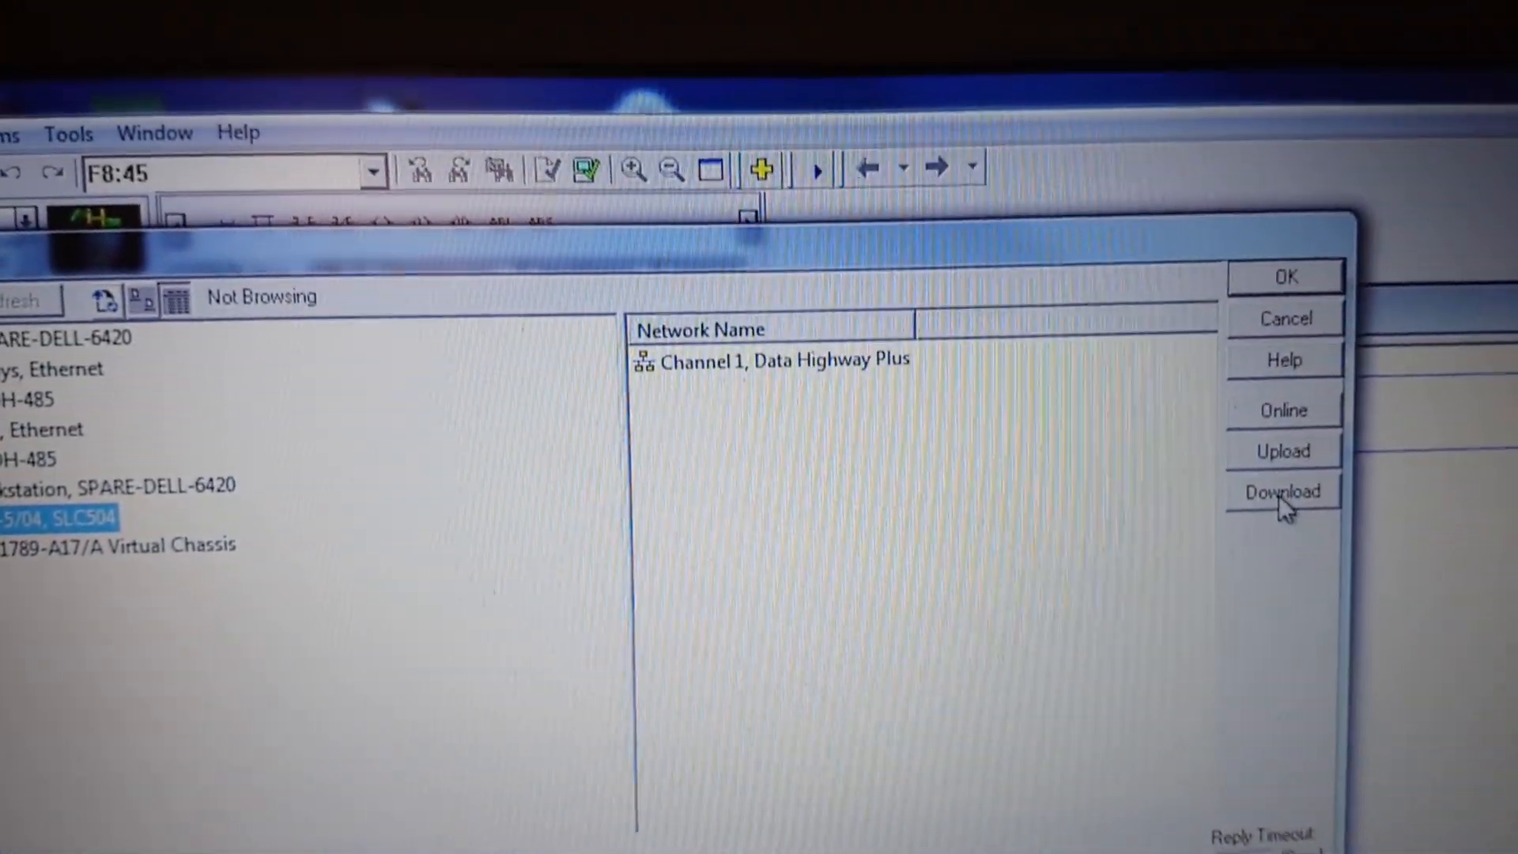
click(1282, 490)
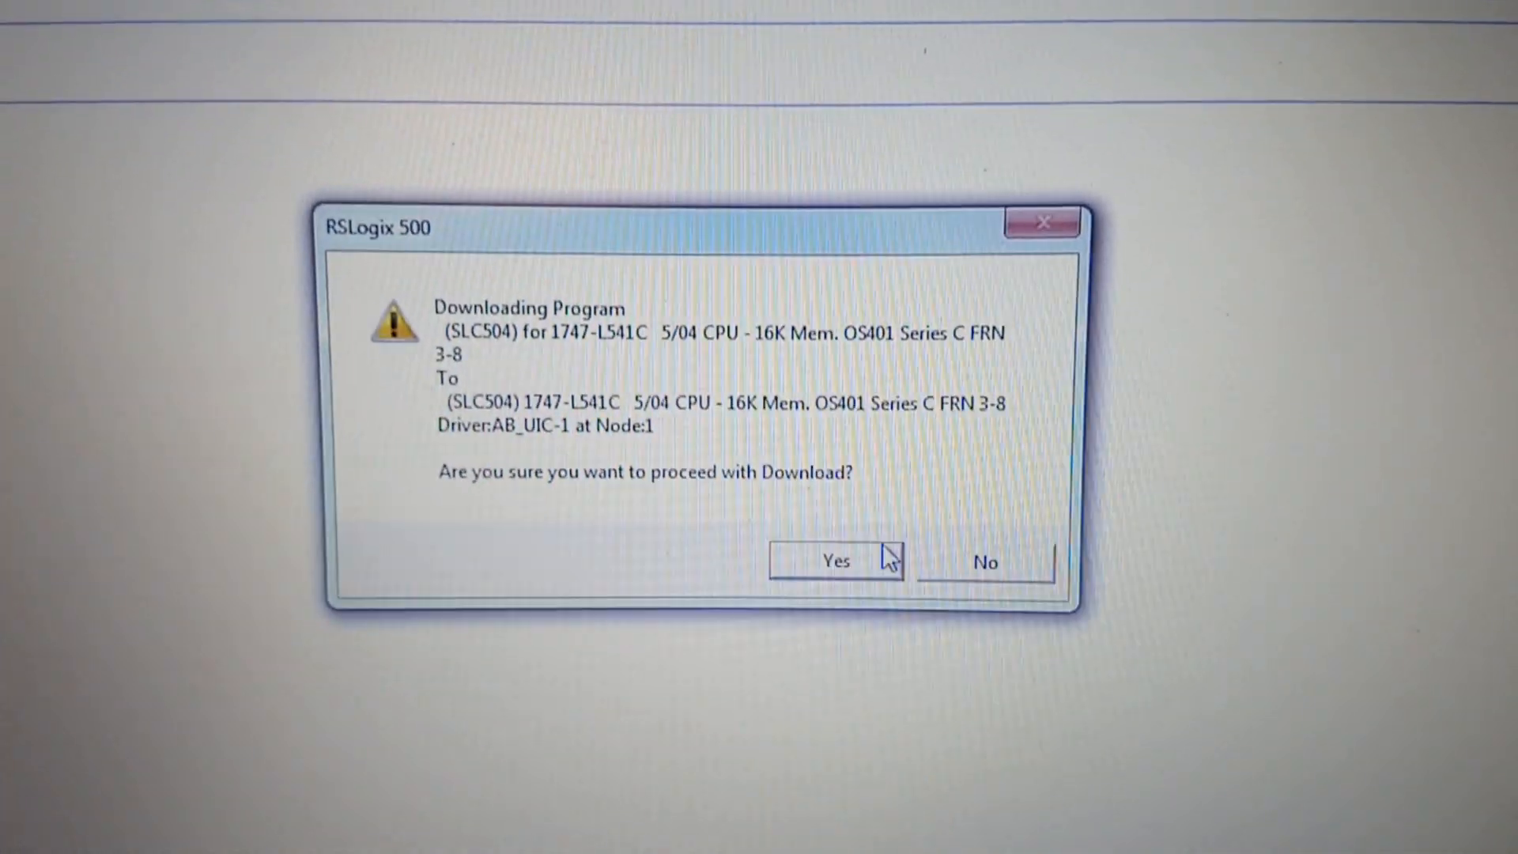
Step: Confirm the download, allow Remote PROG mode, then return the 5/04 to Run mode
click(835, 561)
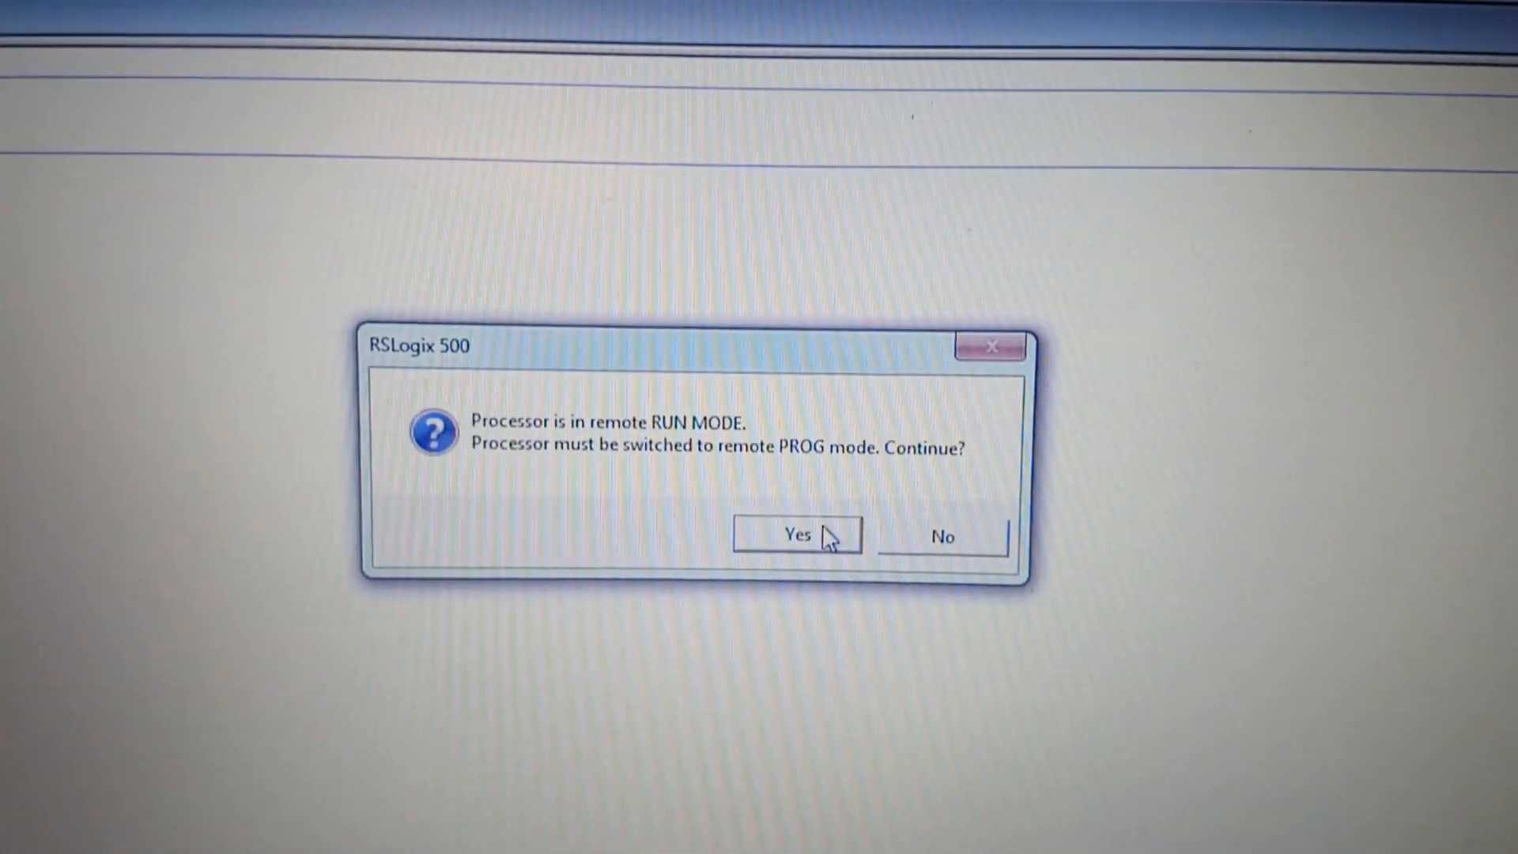
click(797, 536)
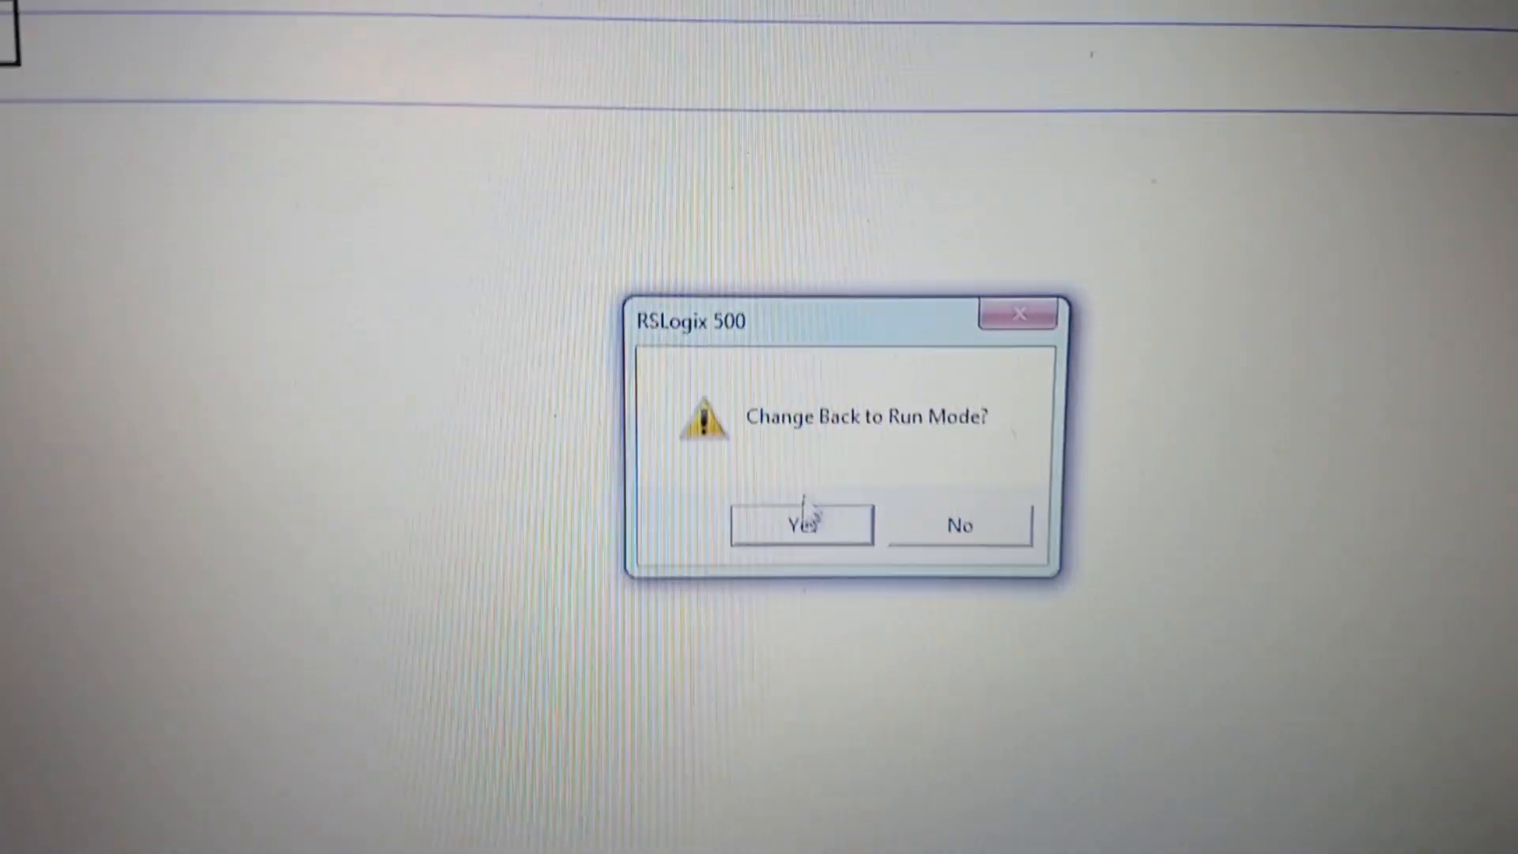
click(800, 524)
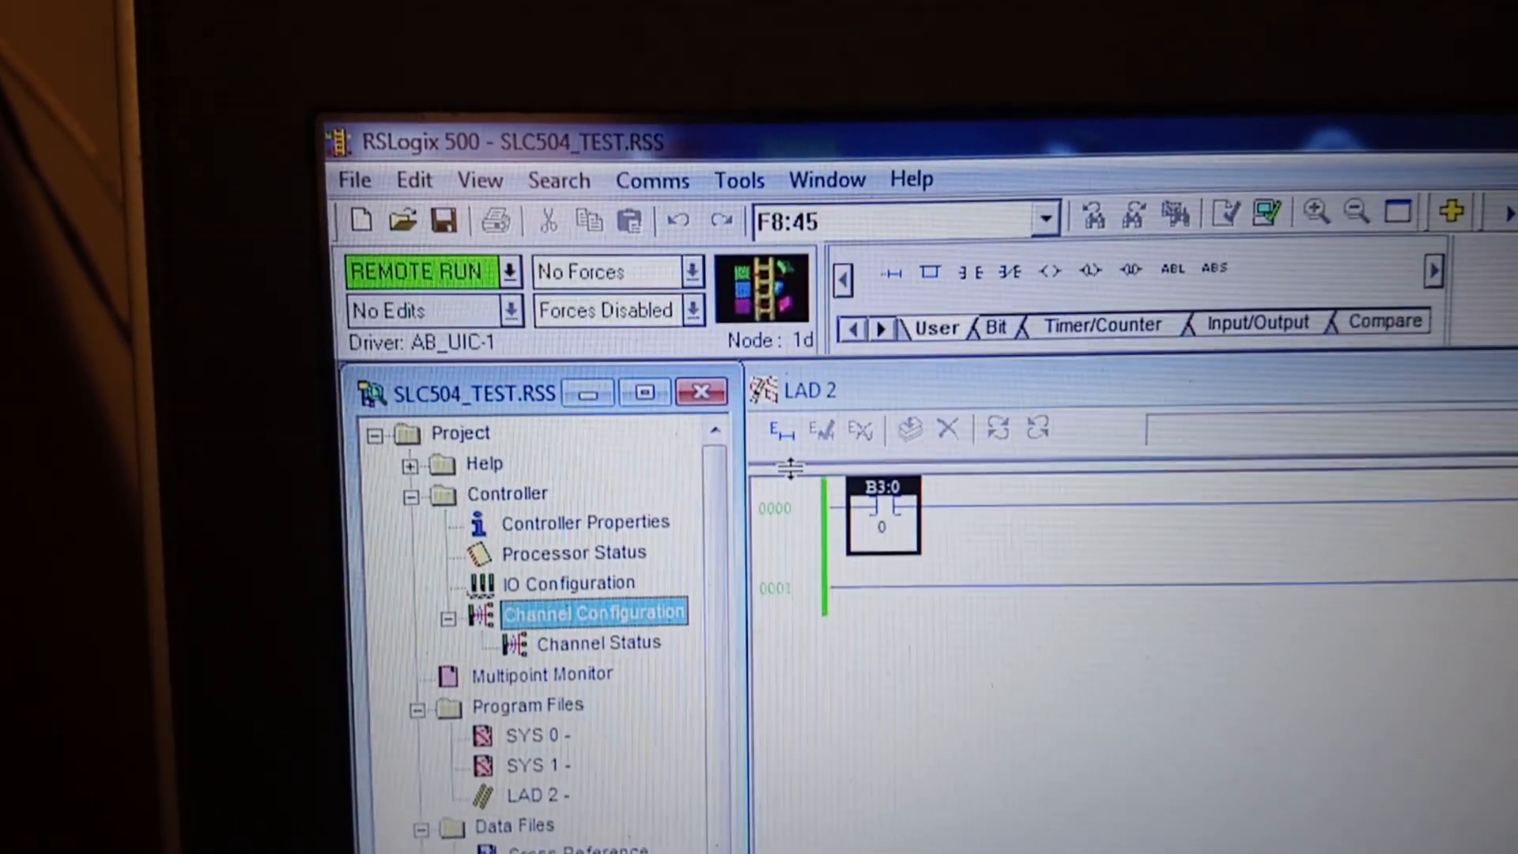
Step: Toggle bit B3:0/0 on rung 0000 so its output energizes
right_click(882, 512)
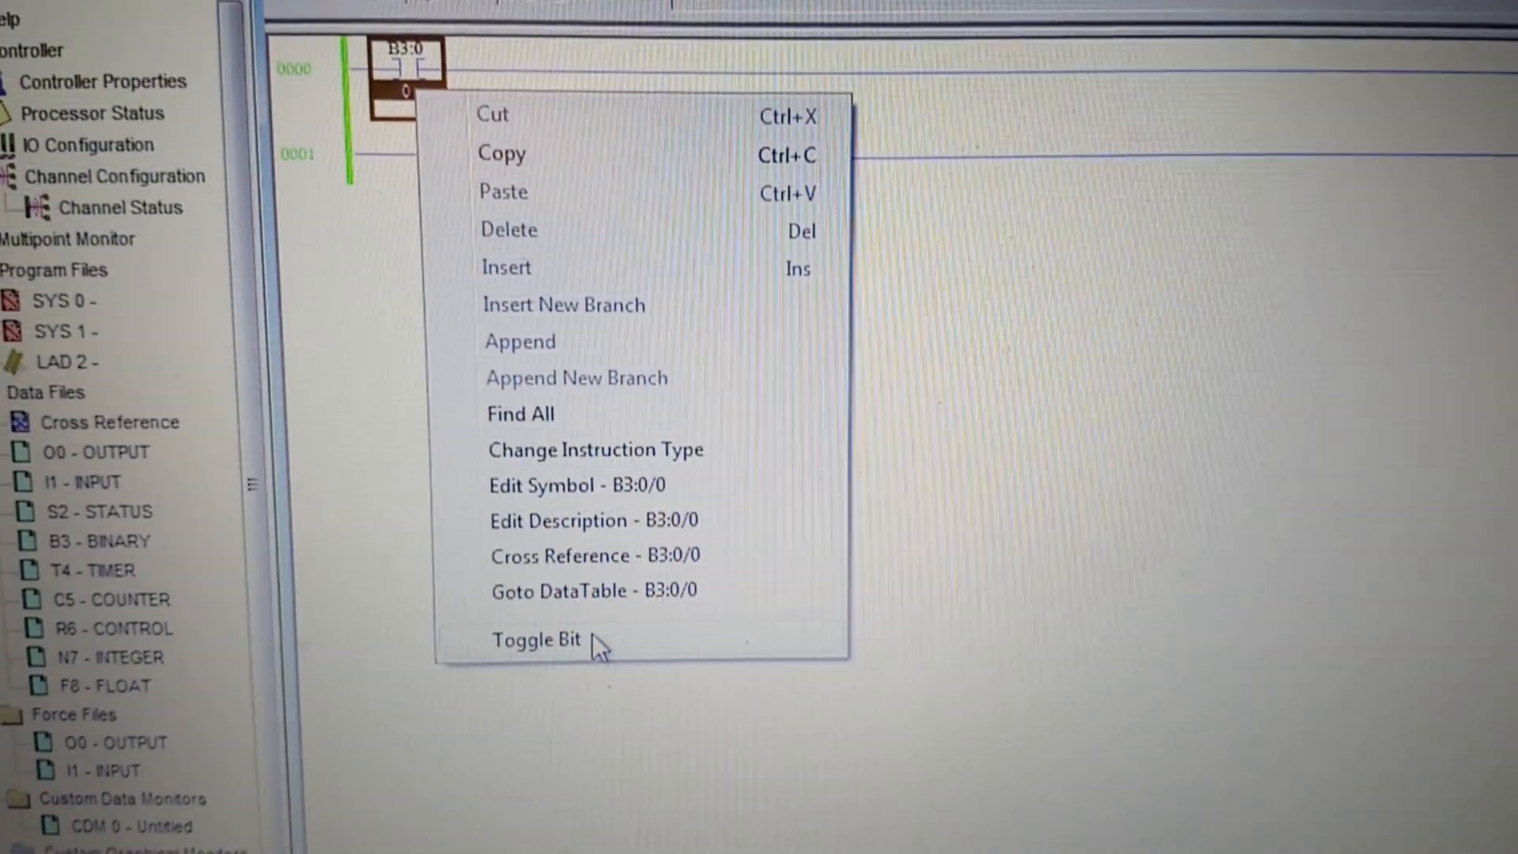
click(536, 639)
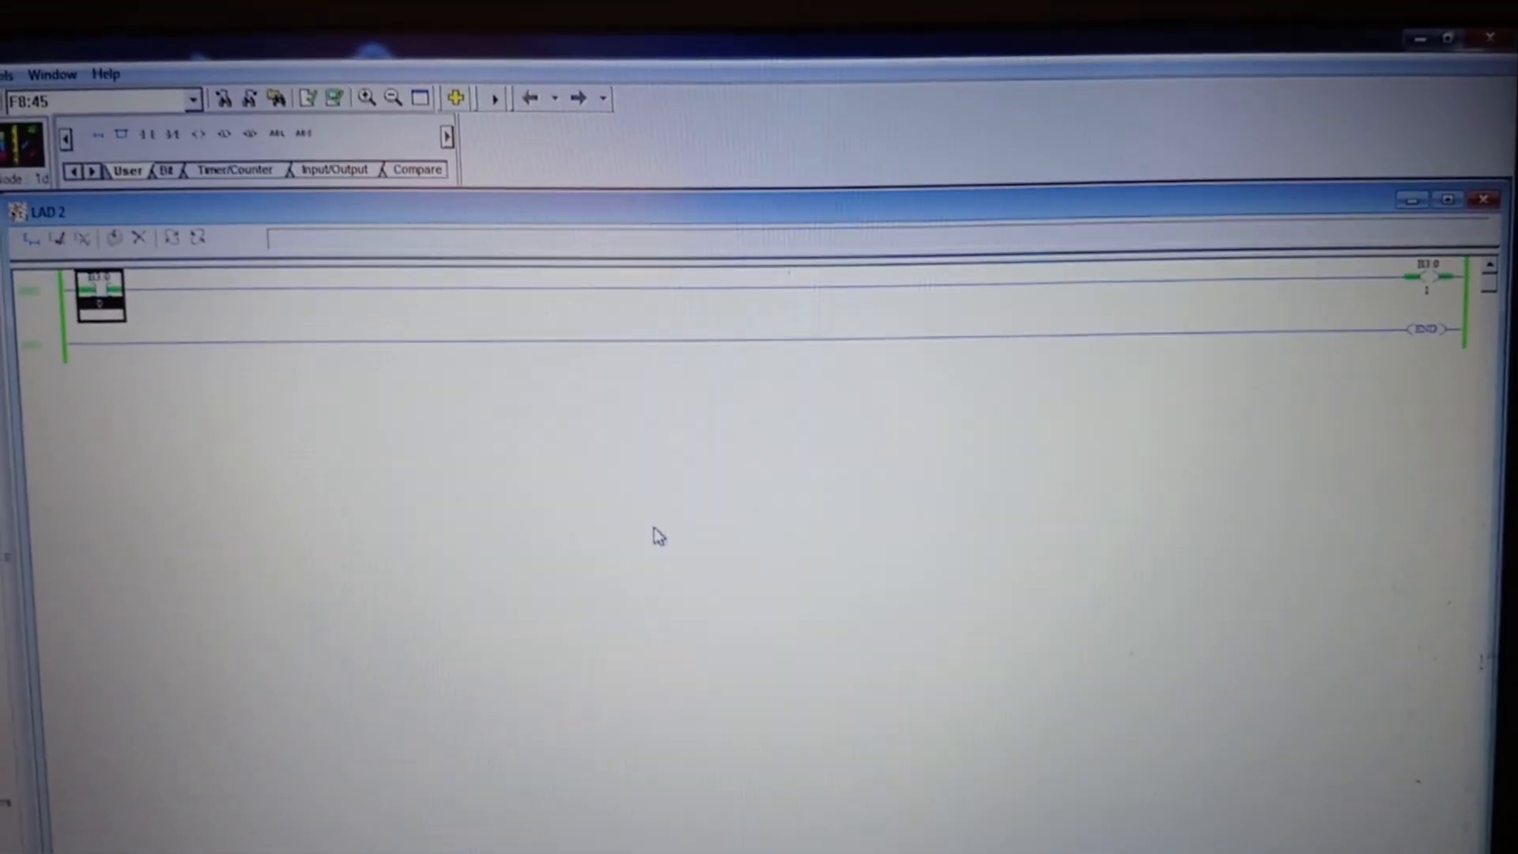